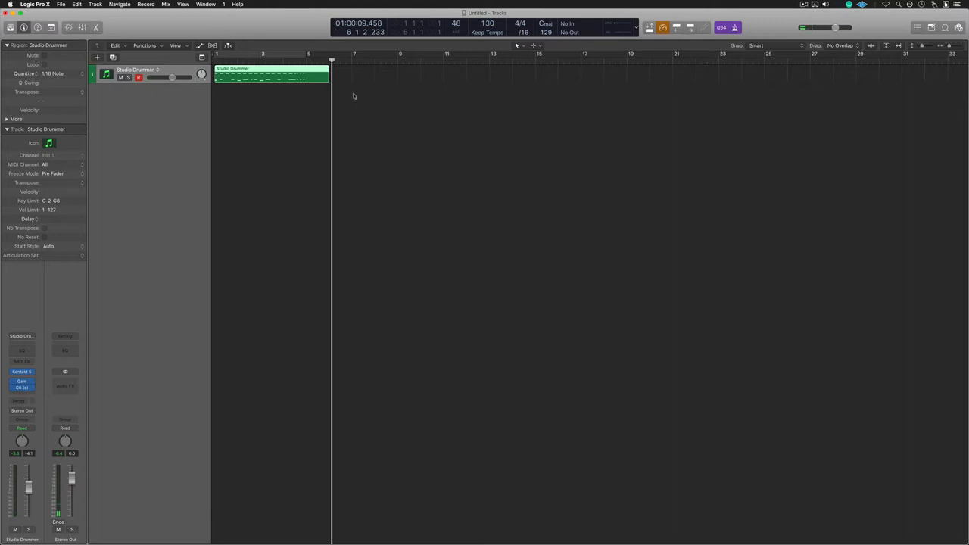
Open the recorded Studio Drummer region in the Piano Roll to show its 33 notes.
double_click(271, 75)
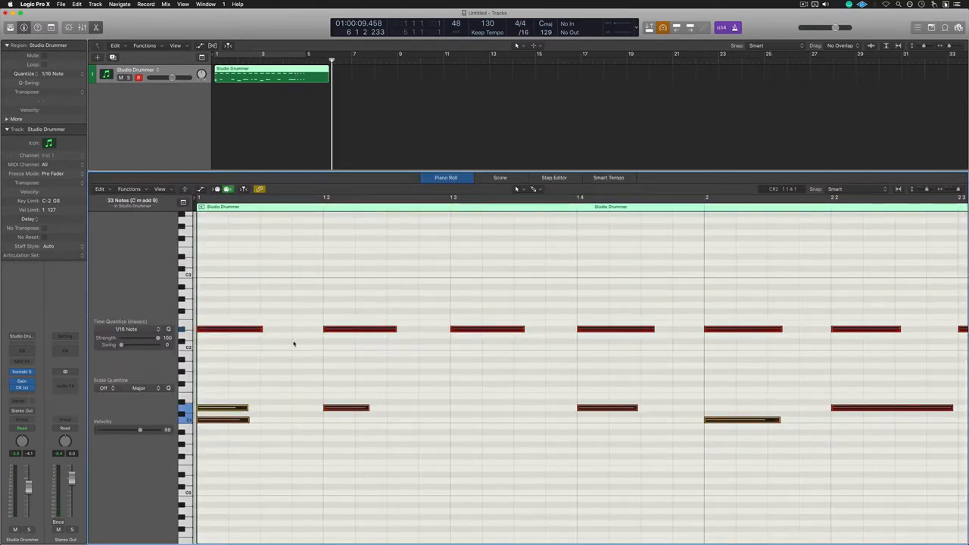
mouse_move(520, 368)
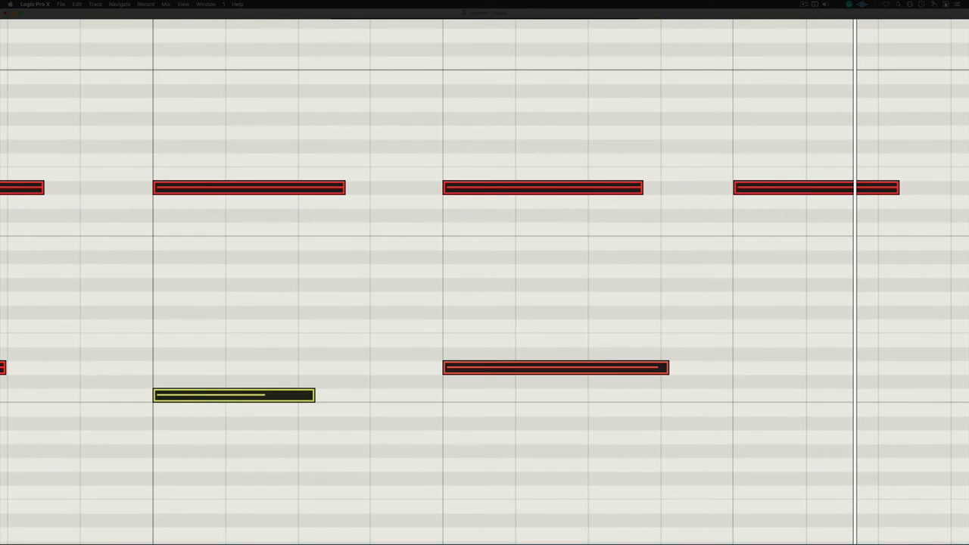
left_click(371, 260)
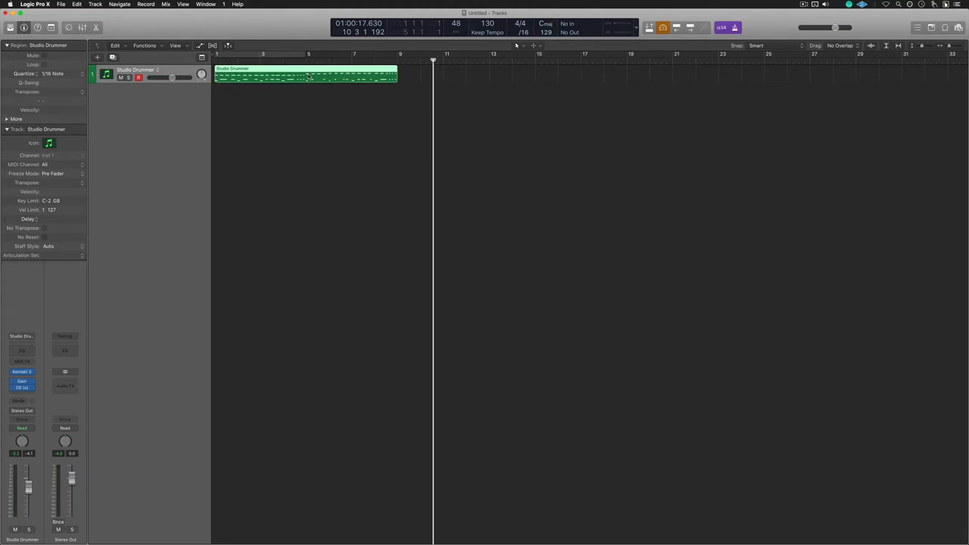
Open the new Studio Drummer recording in the Piano Roll to check note timing.
double_click(305, 76)
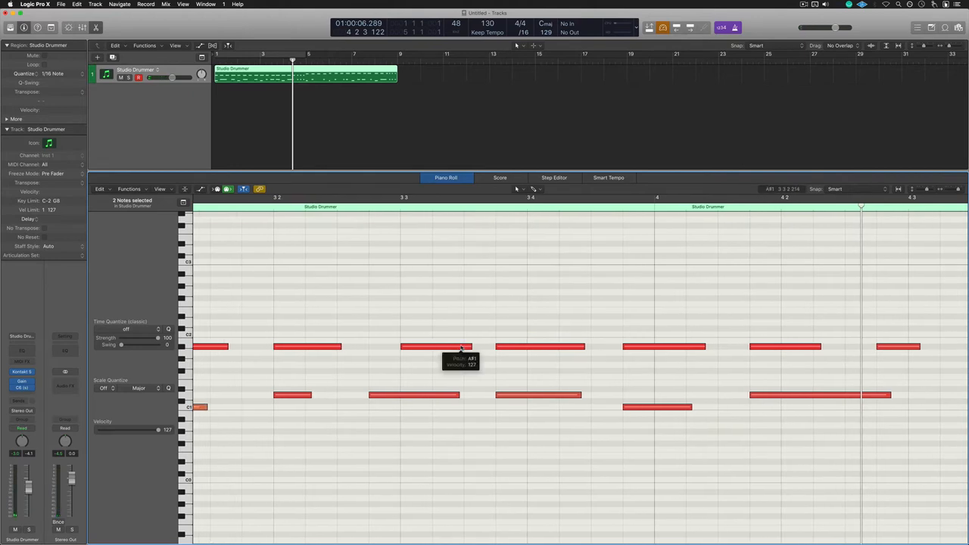
mouse_move(377, 323)
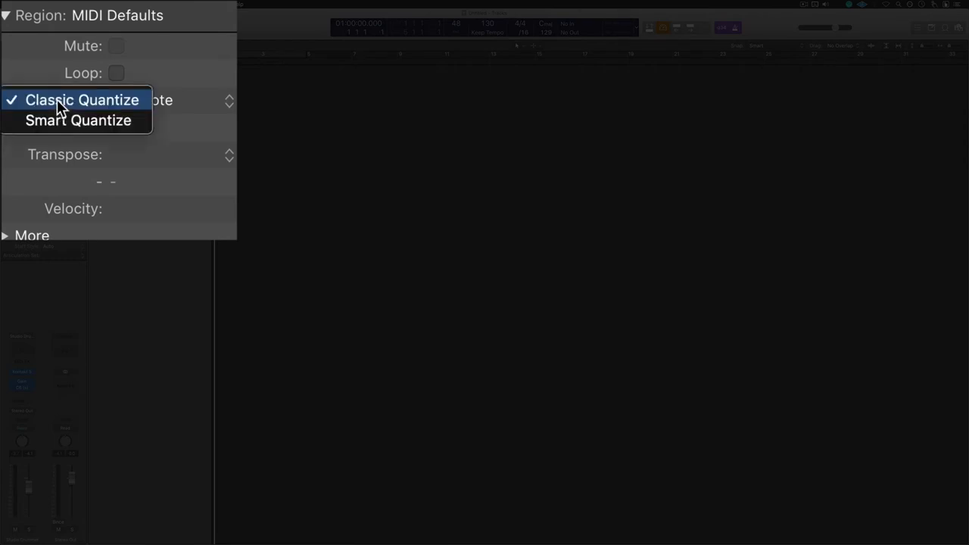
mouse_move(79, 120)
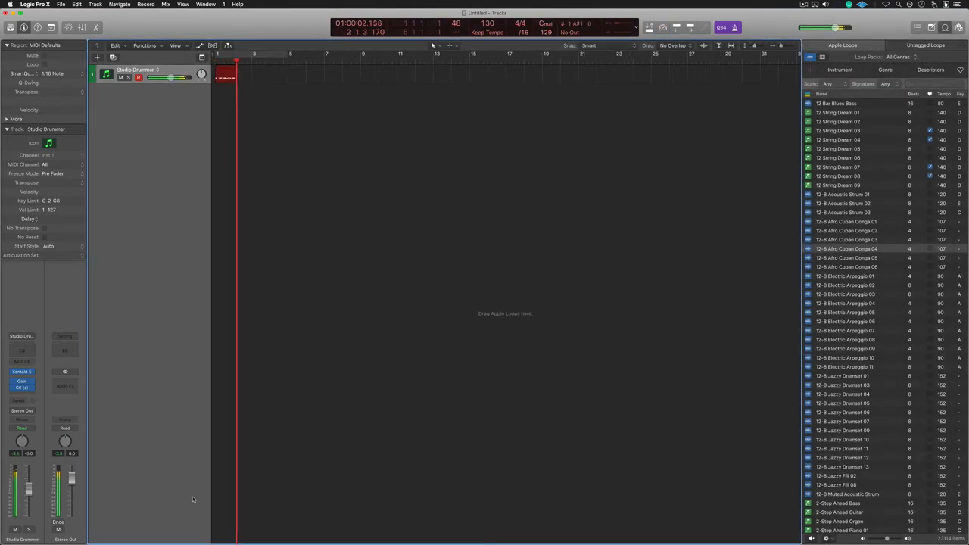
Play two drum notes into the Smart Quantize recording.
key("space")
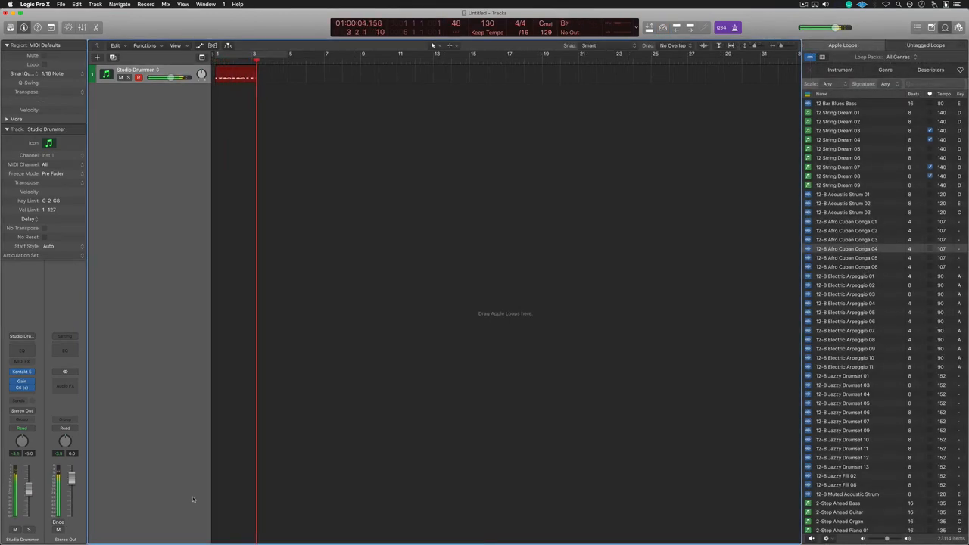
key("space")
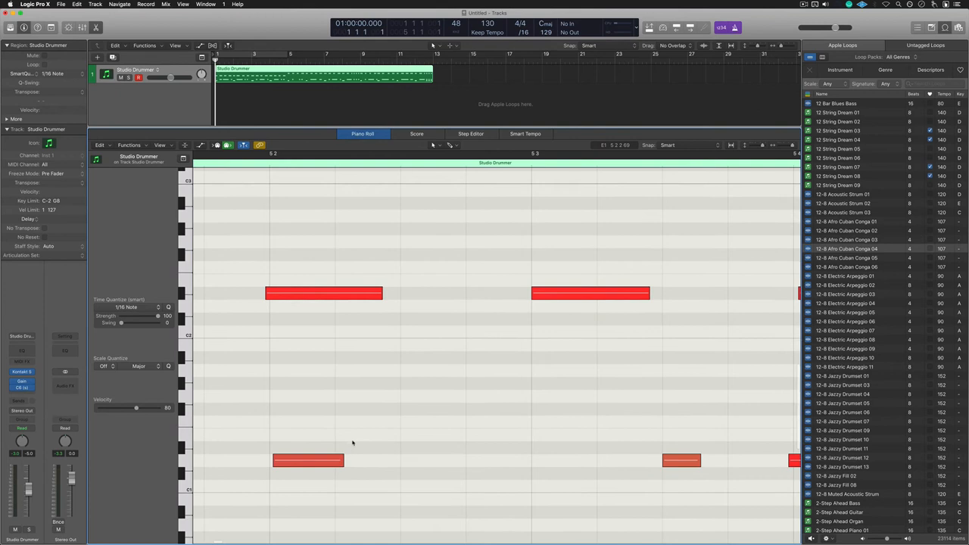
Scroll right through the Smart-quantized notes toward bar 7.
scroll("right", 3)
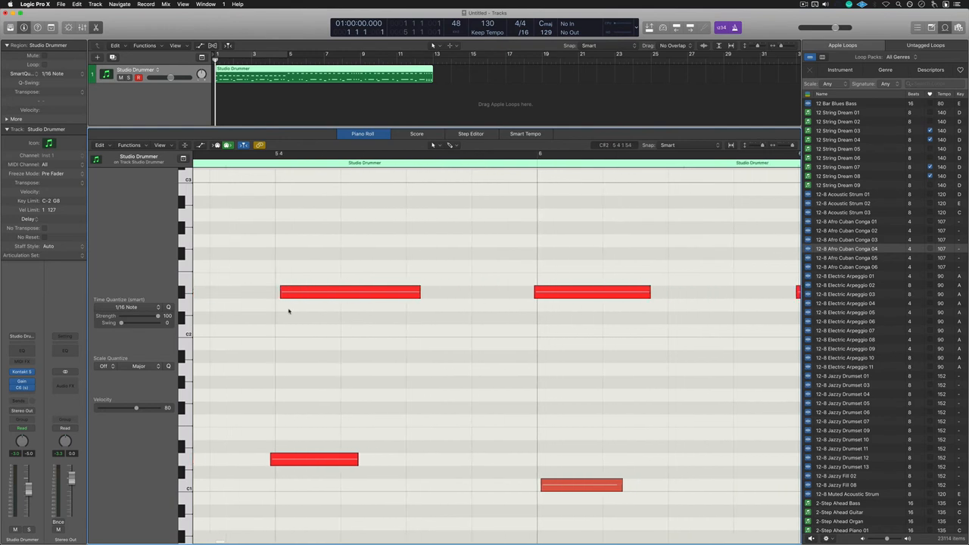
scroll("right", 3)
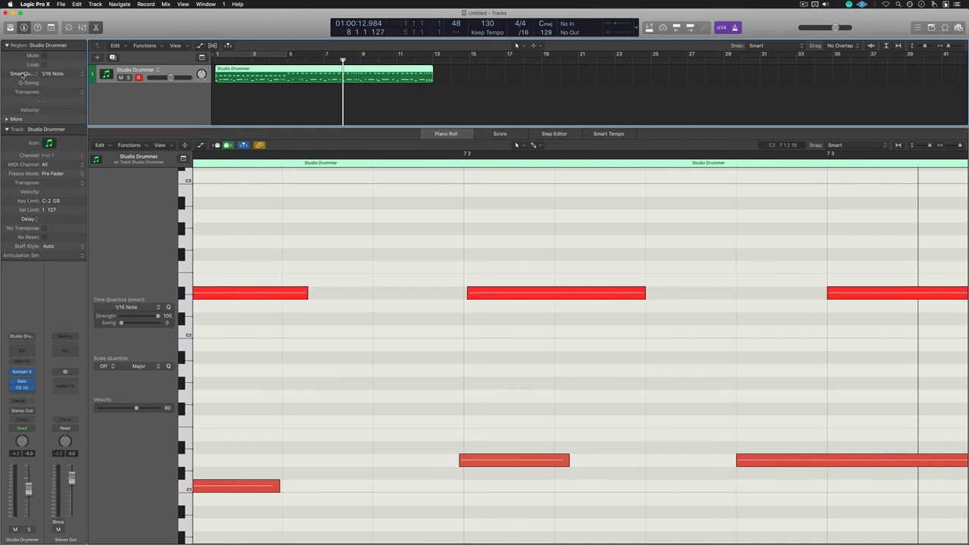
Show the Classic/Smart quantize pop-up from the SmartQuantize label in the Region inspector.
left_click(41, 74)
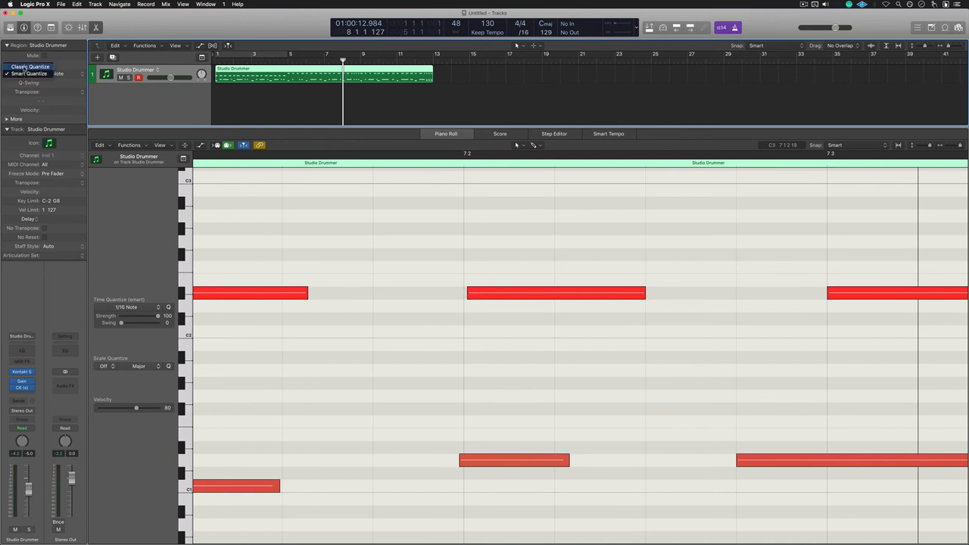